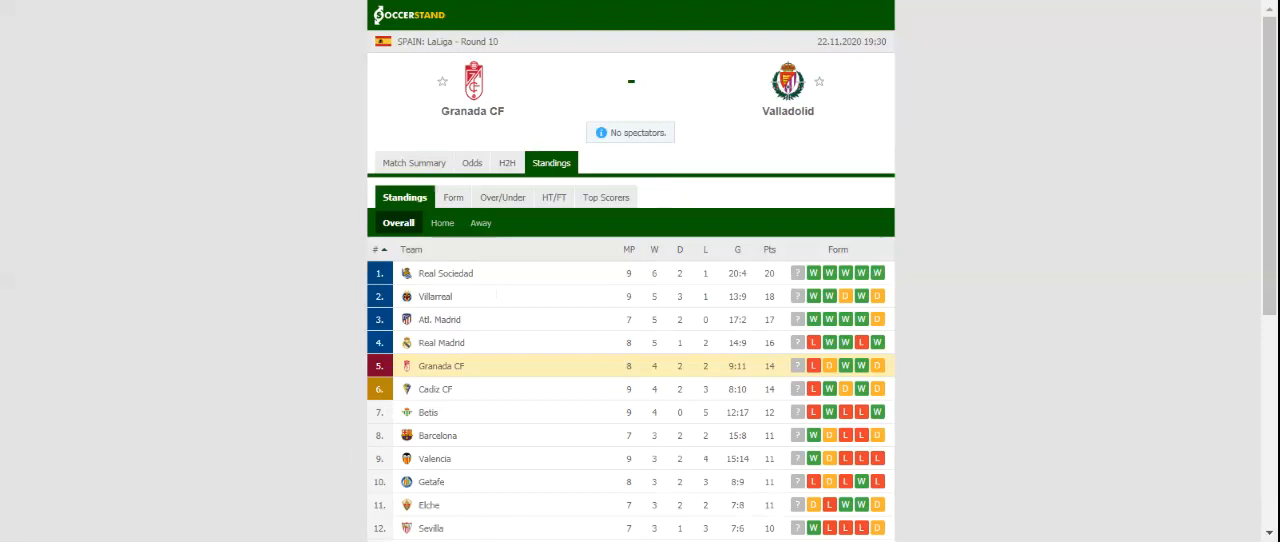
Show the H2H last matches for Granada CF and Valladolid instead of the standings
left_click(514, 163)
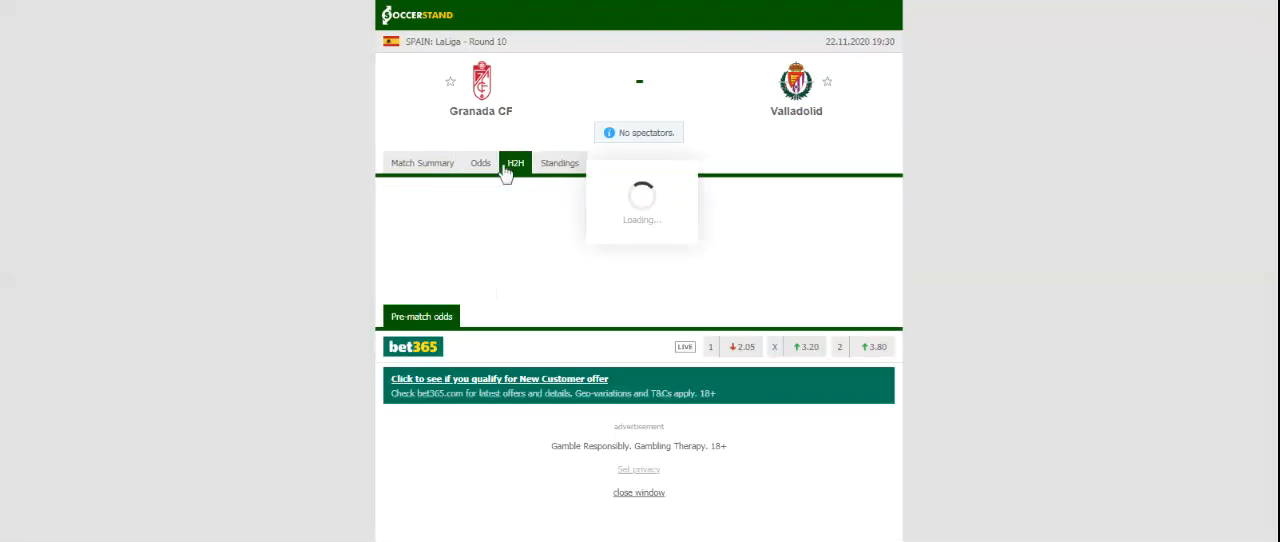
left_click(514, 162)
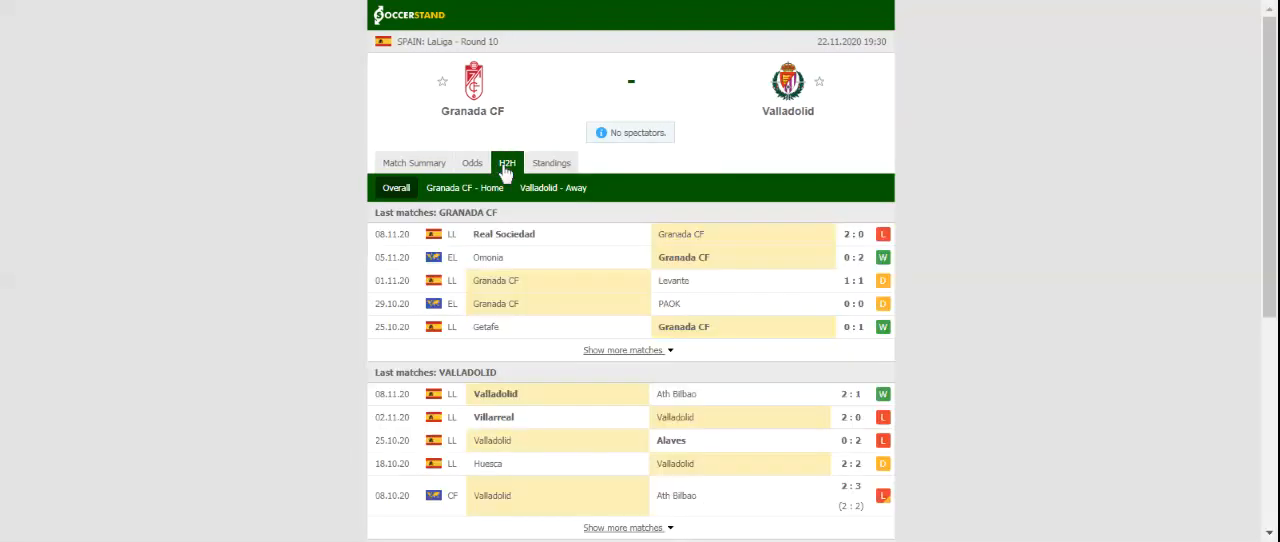